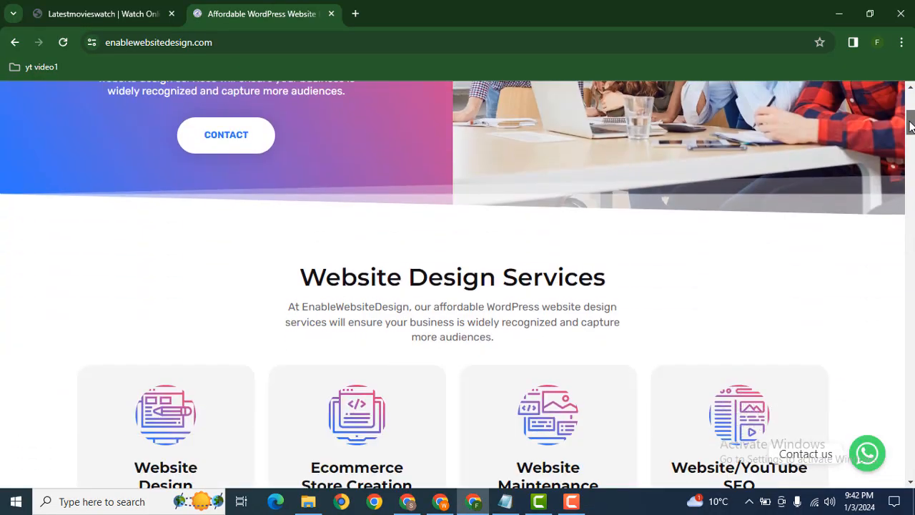
Step: Switch to the Latestmovieswatch tab to reach its WordPress login page
scroll("up", 3)
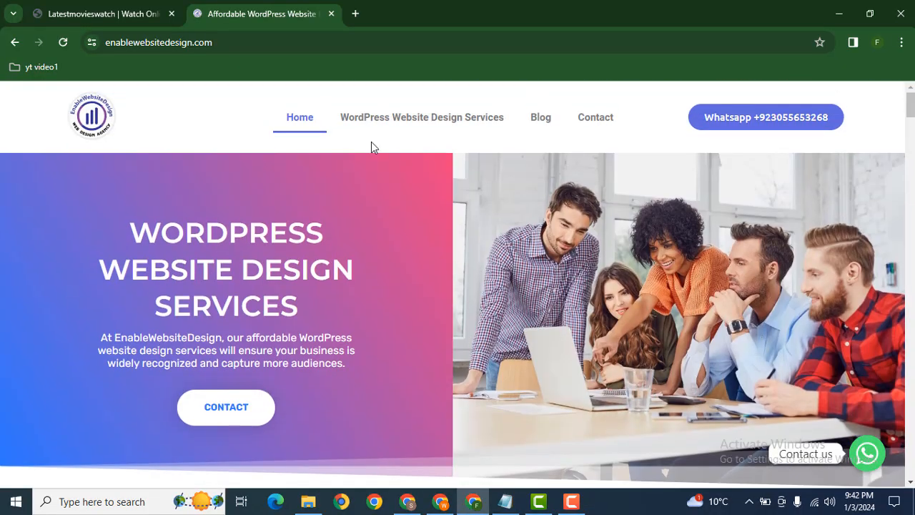
left_click(100, 14)
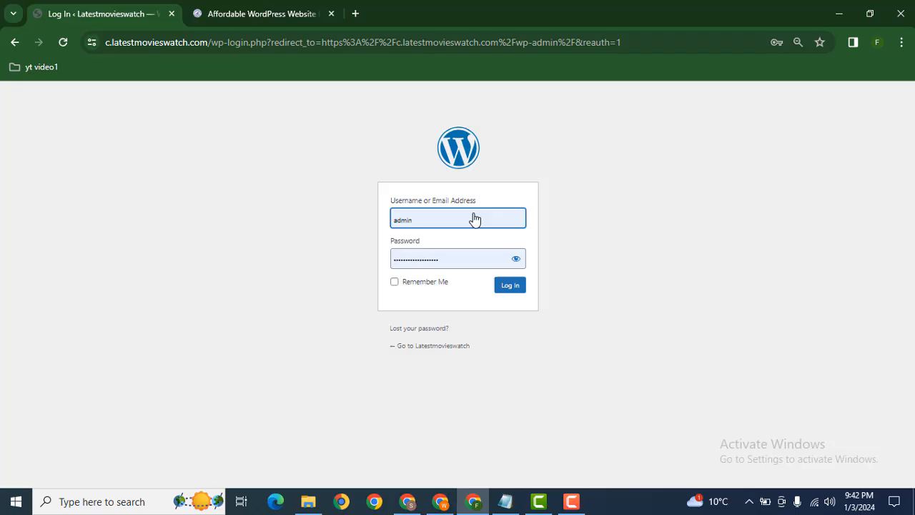
Step: Sign in to WordPress and go to the site's Pages list
left_click(509, 284)
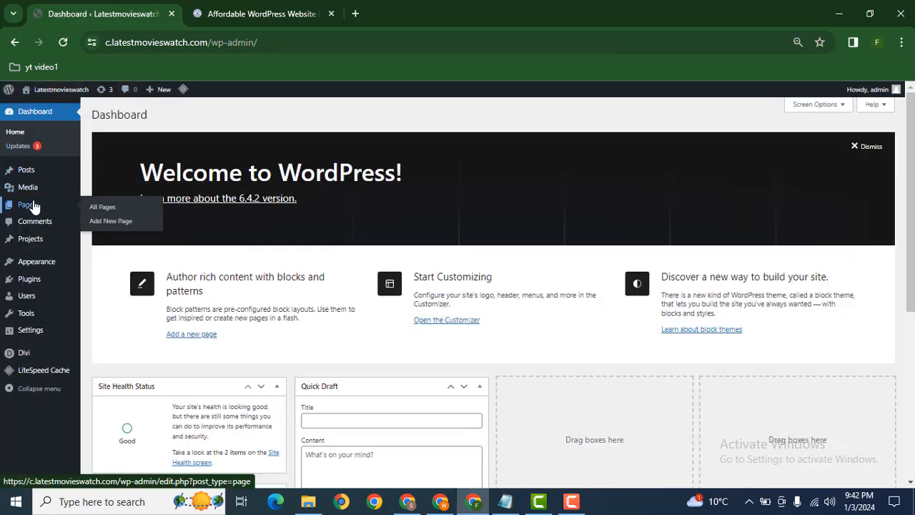
left_click(103, 206)
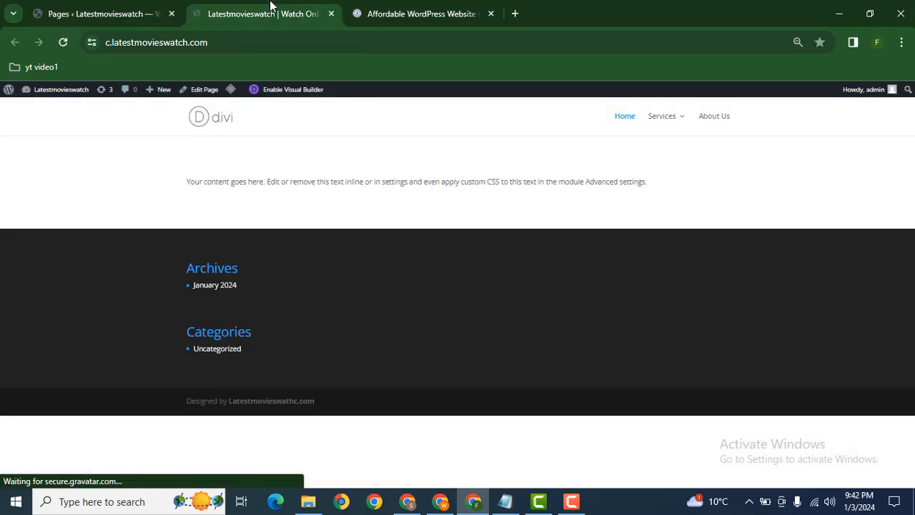
Step: Enable the Visual Builder on the Latestmovieswatch homepage
left_click(286, 89)
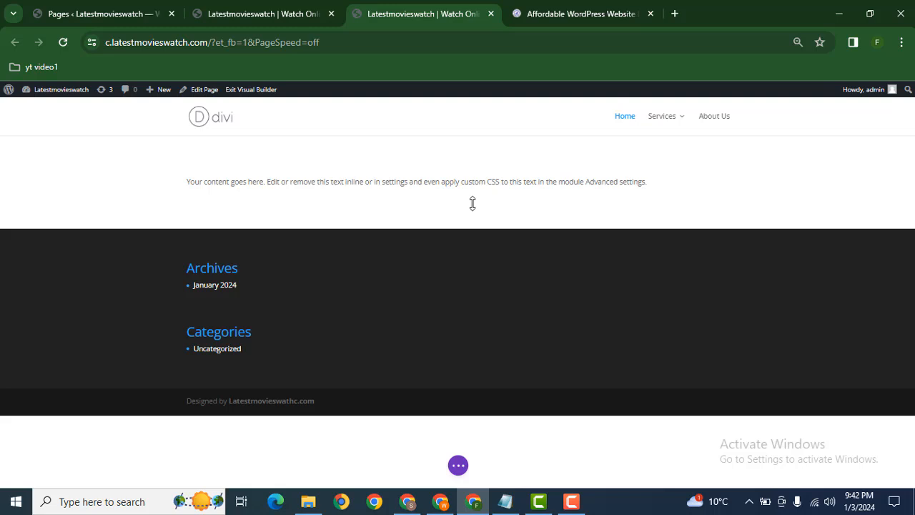
mouse_move(363, 197)
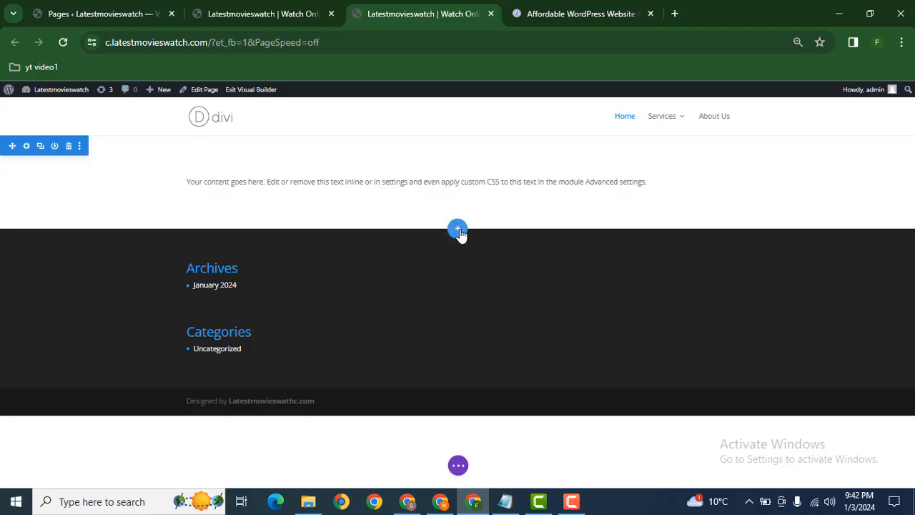
Step: Insert a new Regular section below the existing content
left_click(458, 229)
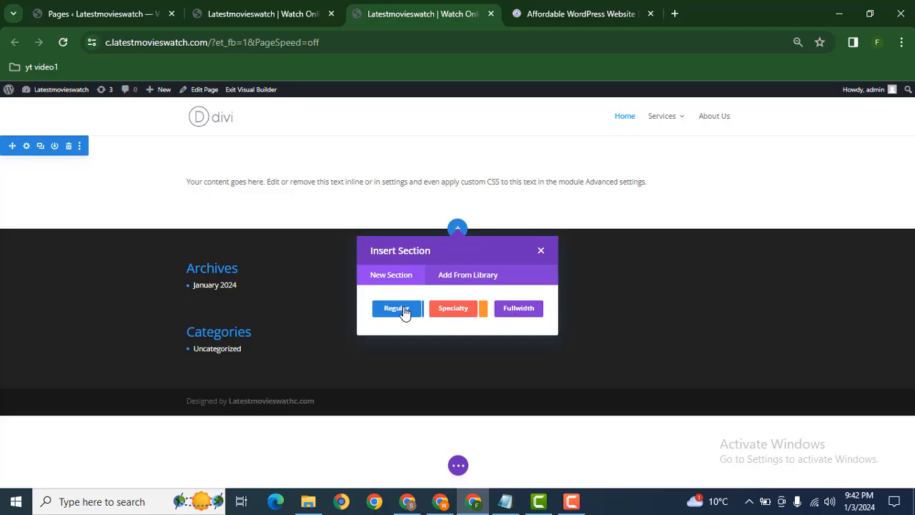
left_click(394, 309)
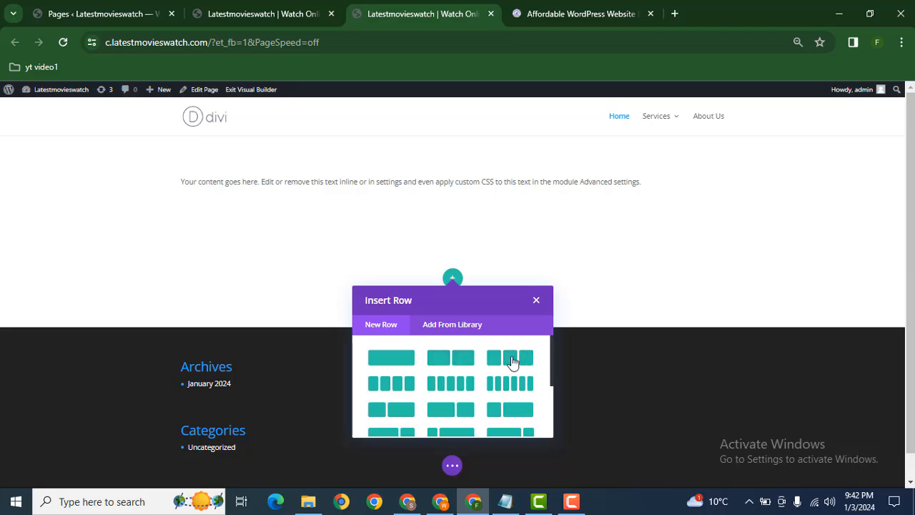
mouse_move(449, 361)
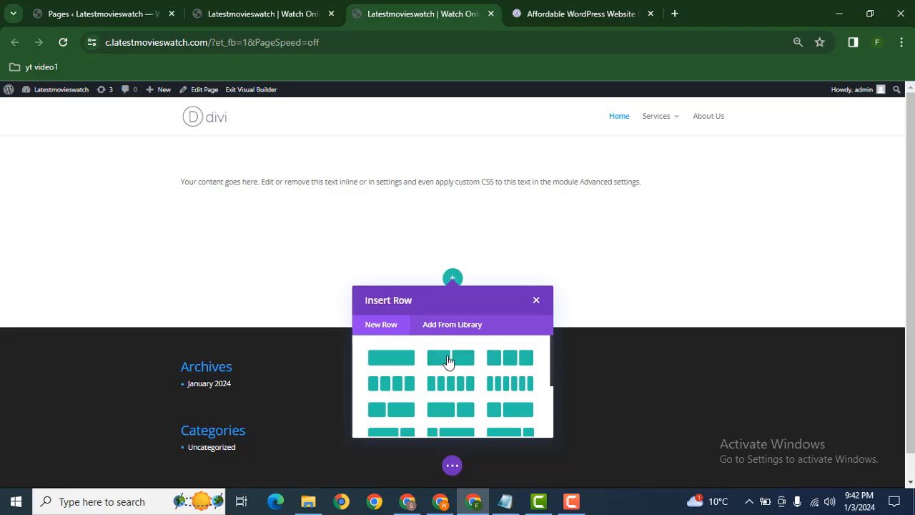
mouse_move(461, 361)
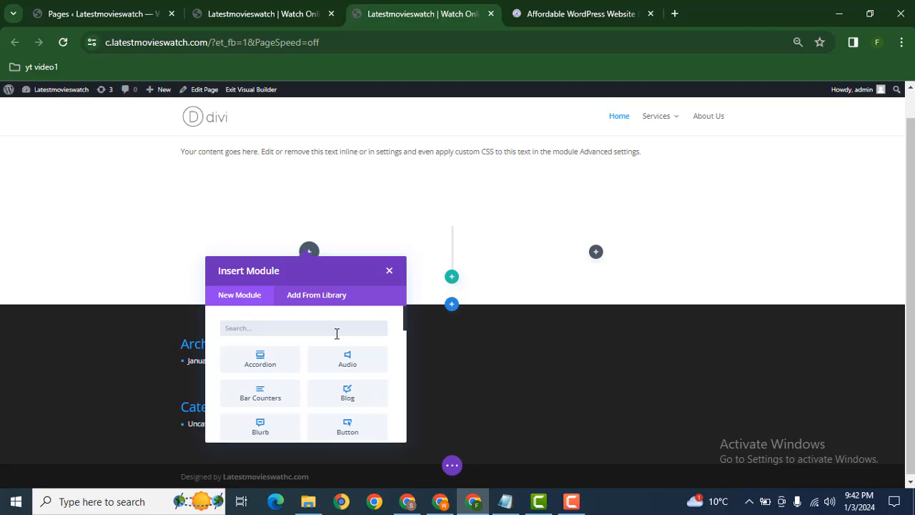
Step: Add a Text module with default placeholder text to the first column and save it
type("tex")
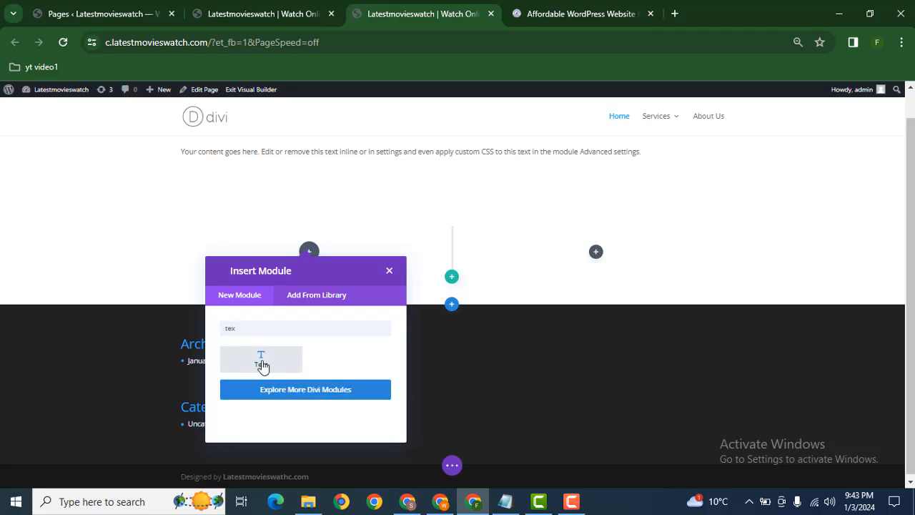
left_click(260, 359)
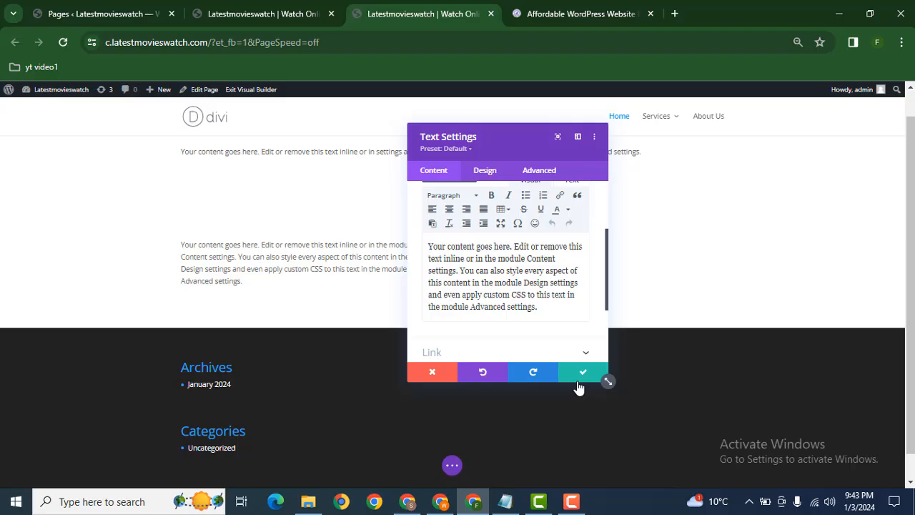
left_click(583, 372)
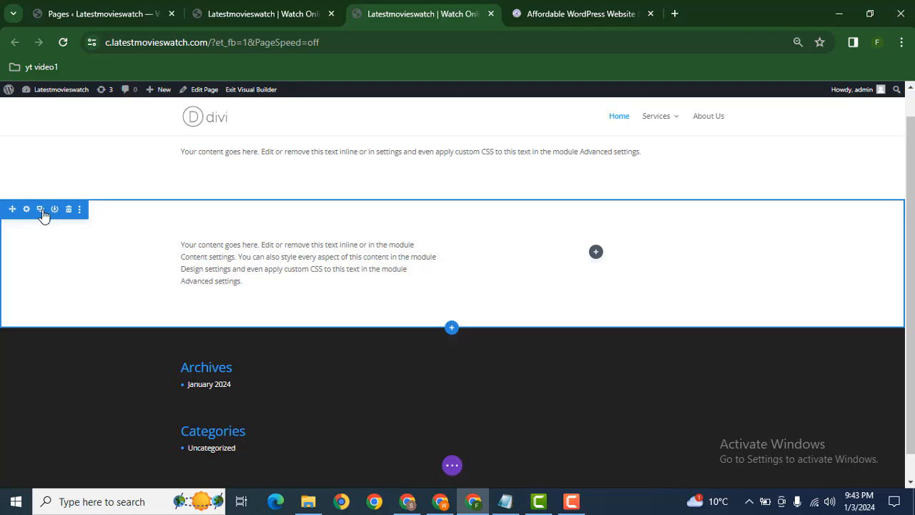
mouse_move(69, 208)
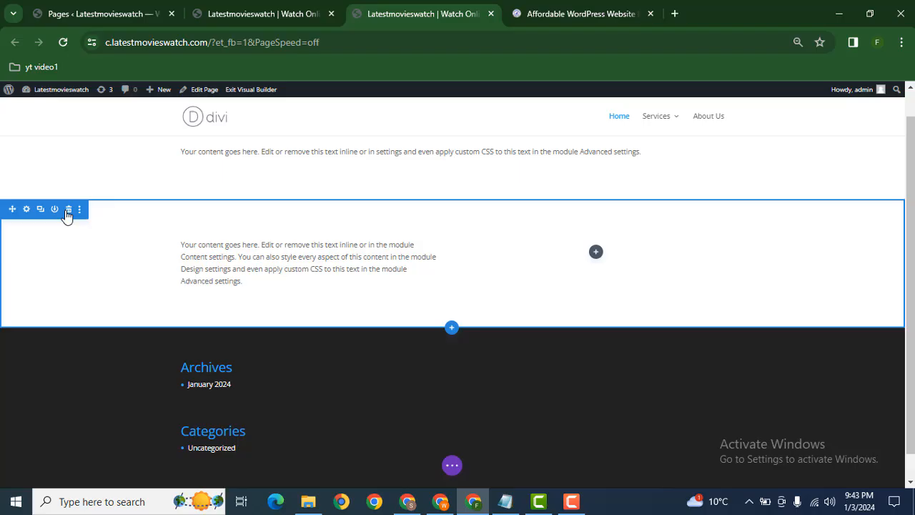